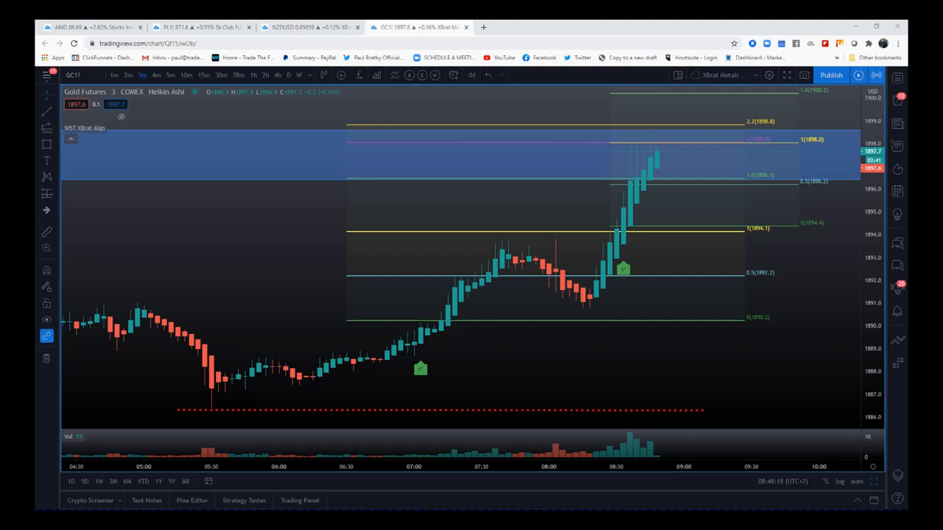
mouse_move(421, 377)
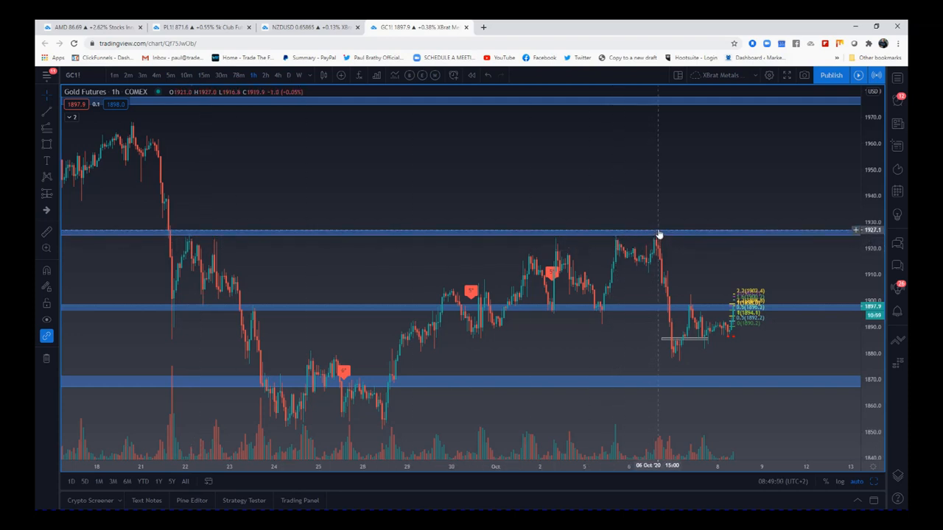
mouse_move(654, 234)
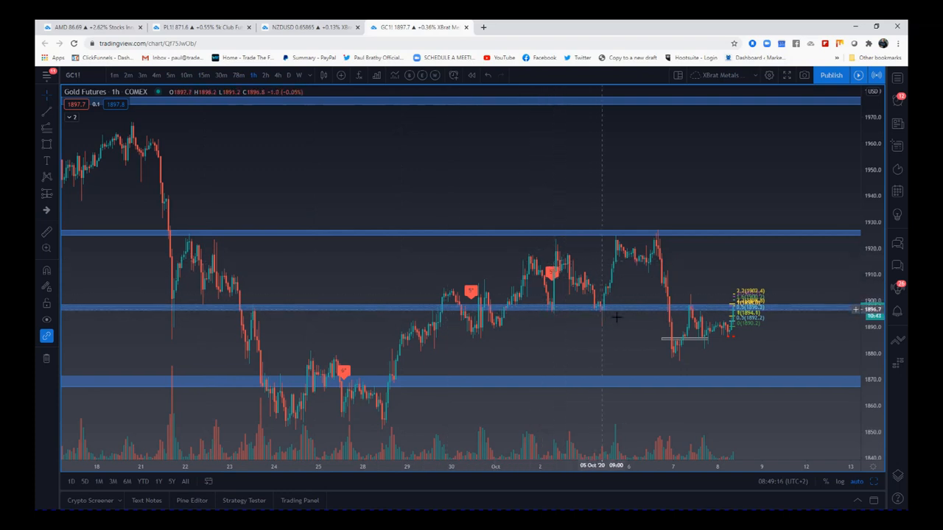
mouse_move(678, 309)
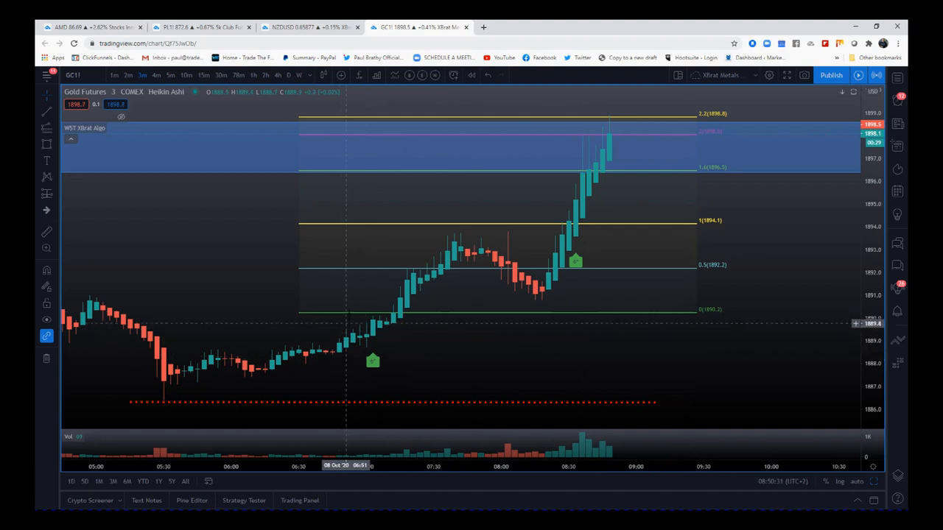
mouse_move(524, 179)
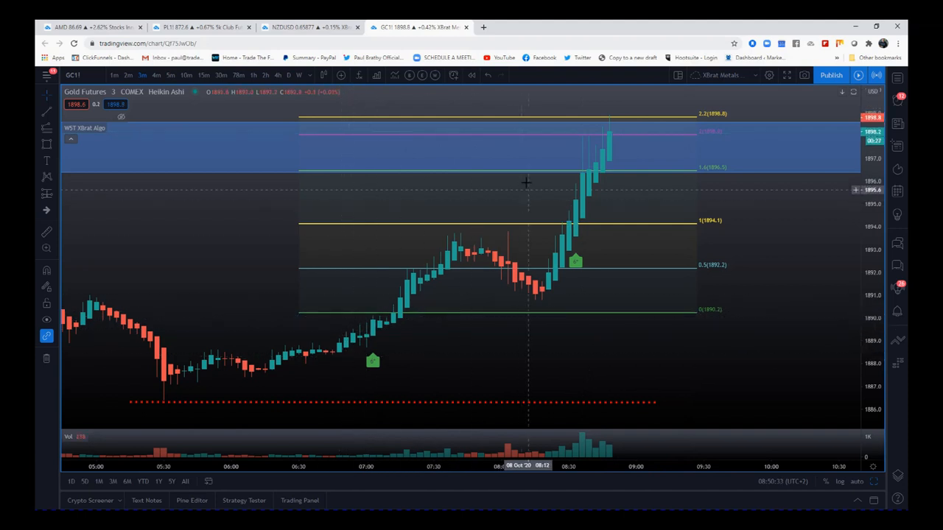
mouse_move(539, 175)
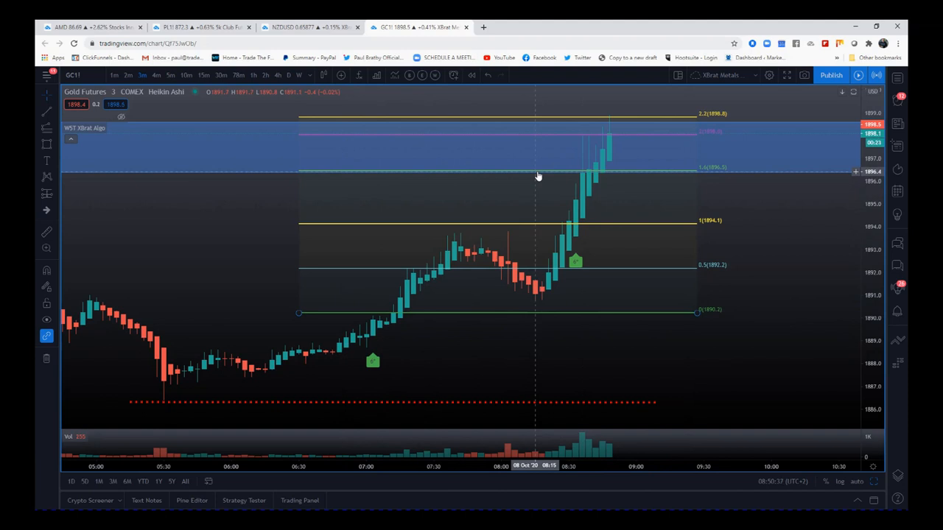
mouse_move(533, 180)
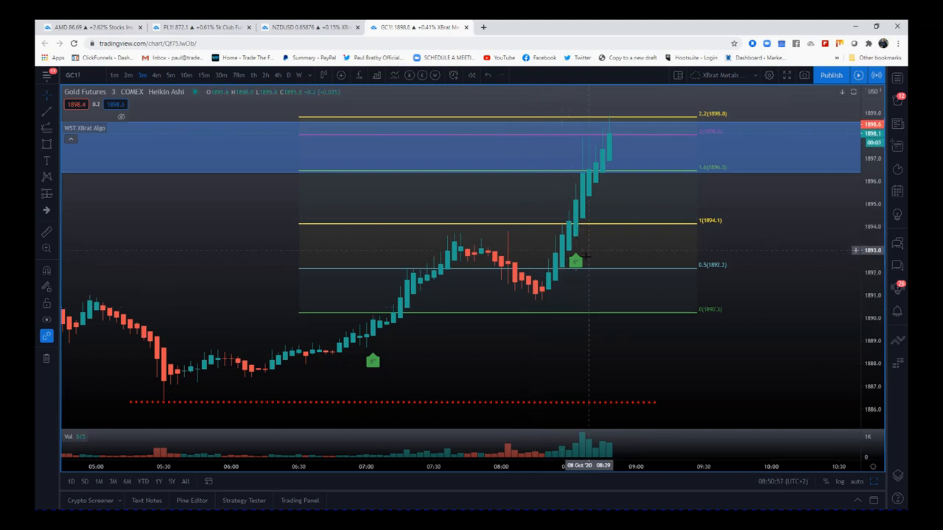
mouse_move(574, 194)
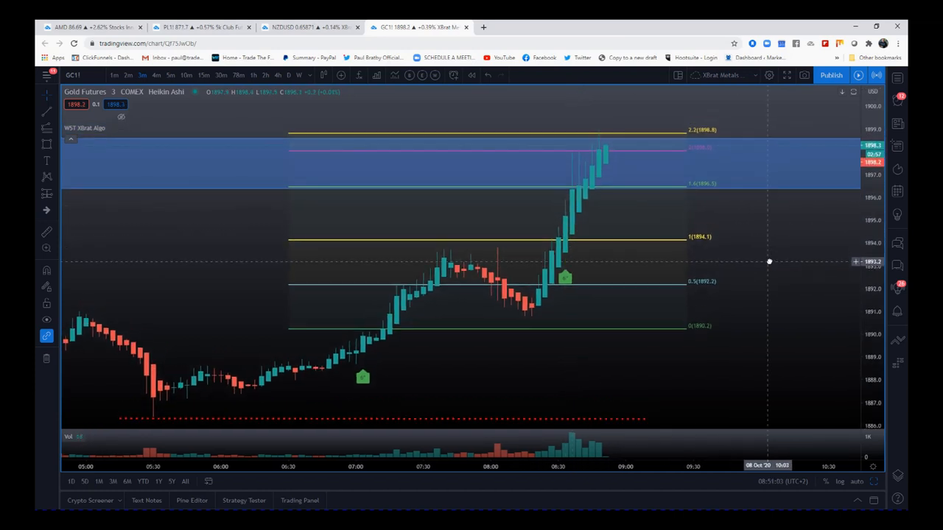
mouse_move(545, 274)
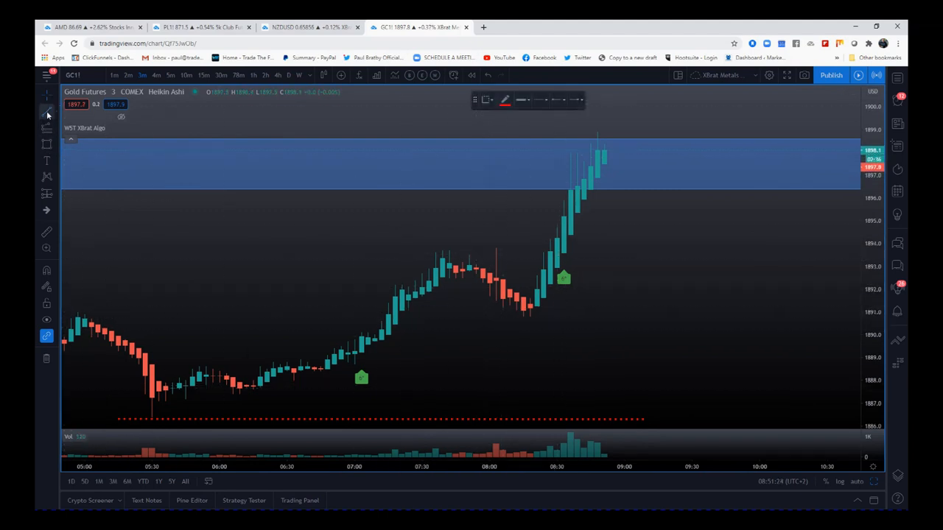
Bring up the line drawing tools to start the red dotted stop line
click(27, 114)
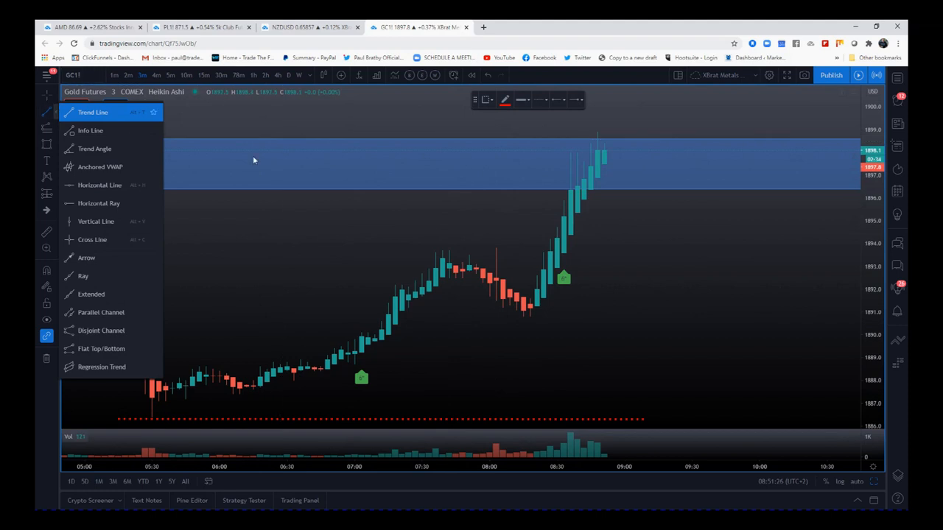
mouse_move(465, 222)
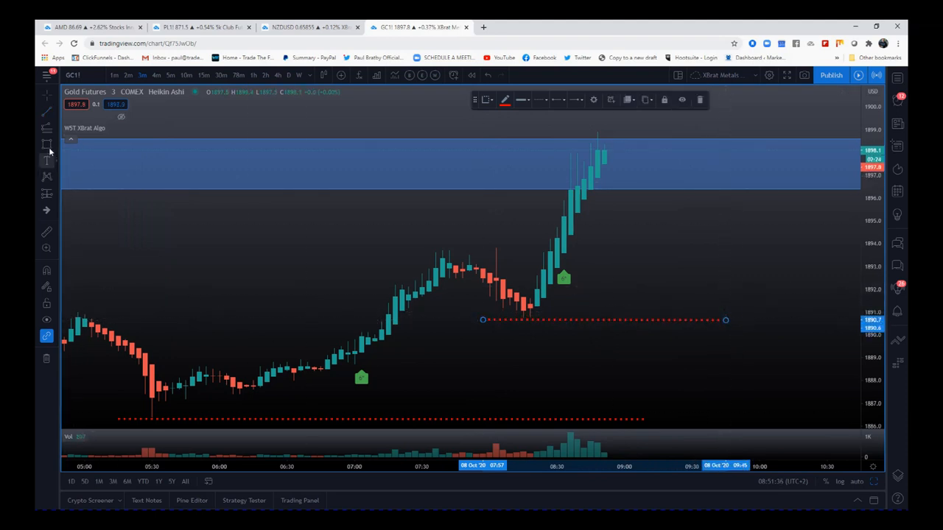
mouse_move(567, 256)
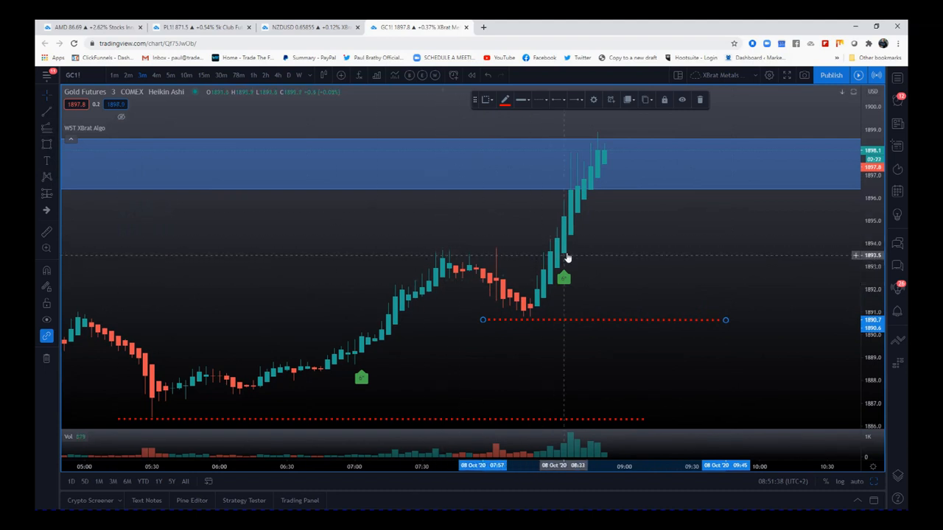
mouse_move(552, 199)
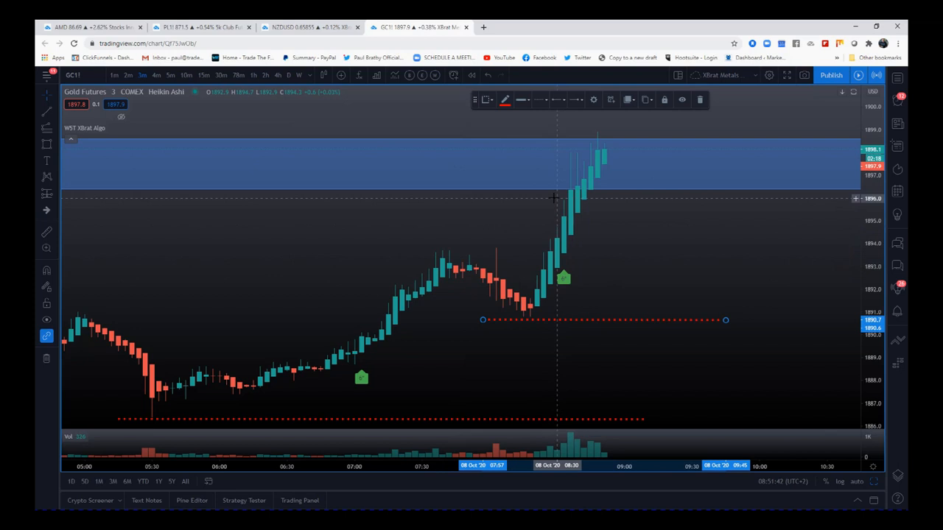
mouse_move(532, 201)
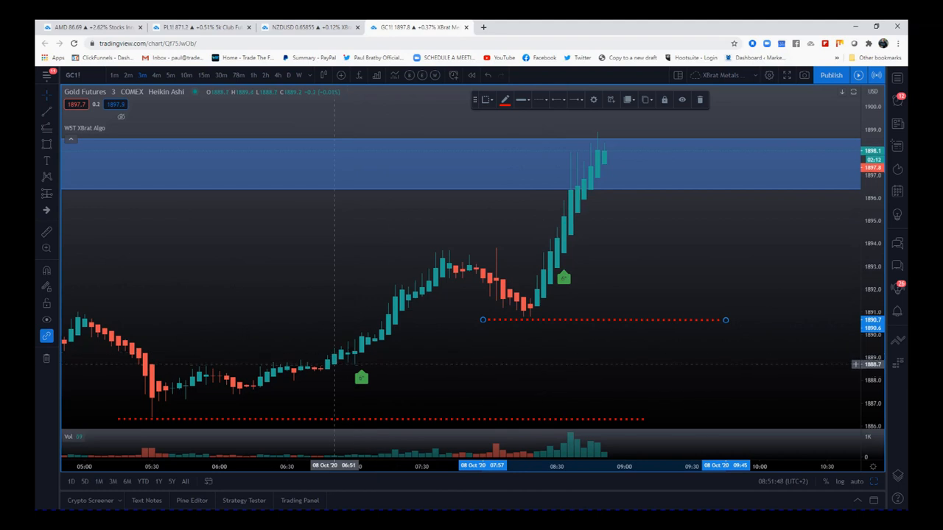
mouse_move(548, 303)
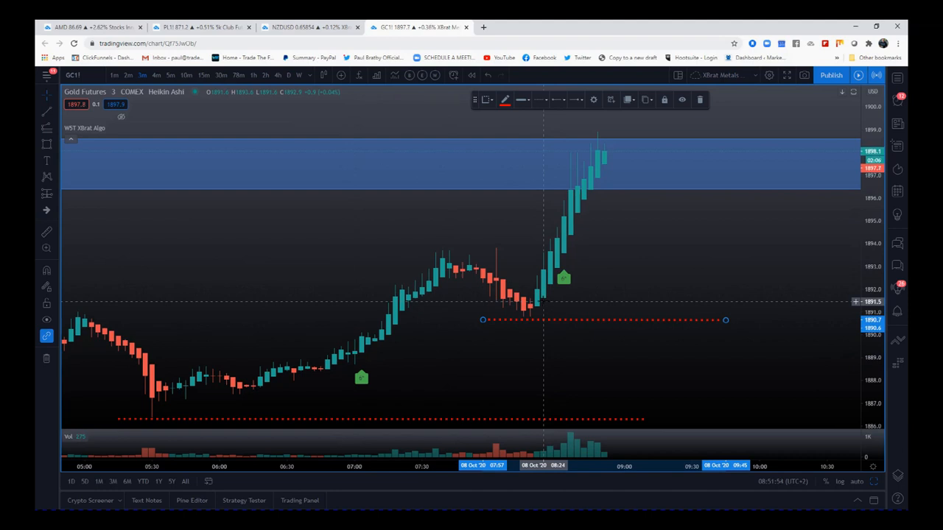
mouse_move(628, 144)
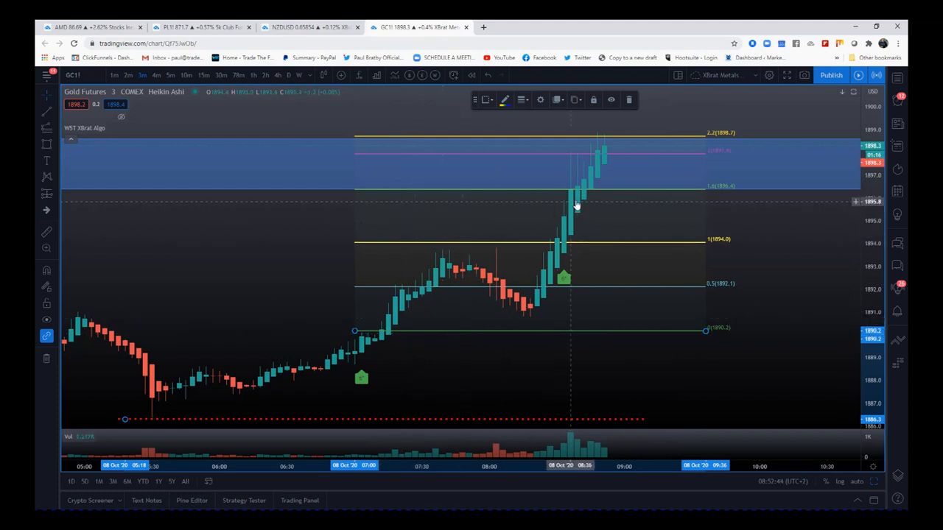
mouse_move(583, 194)
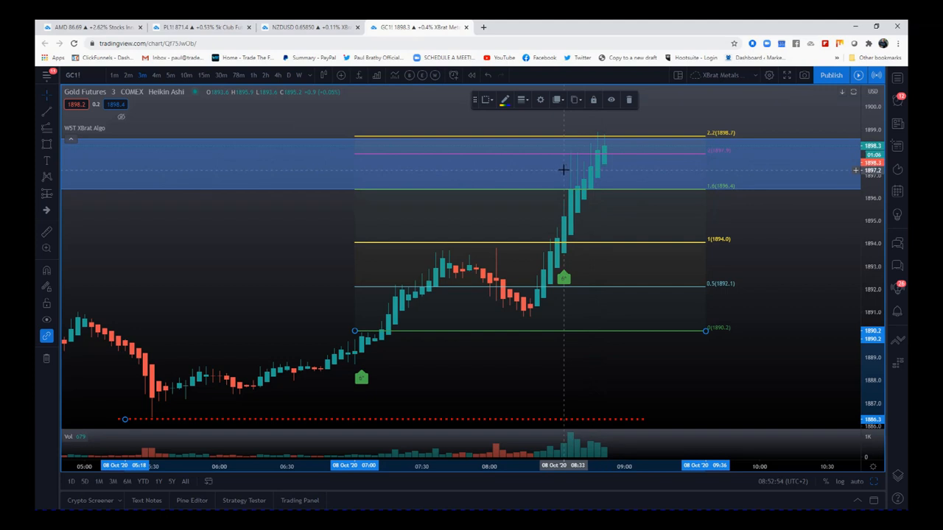
mouse_move(560, 171)
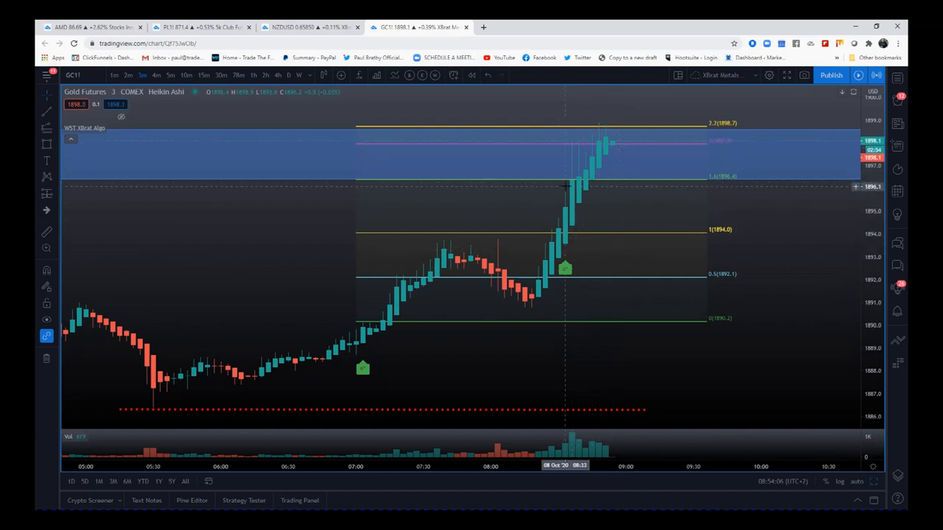
mouse_move(559, 199)
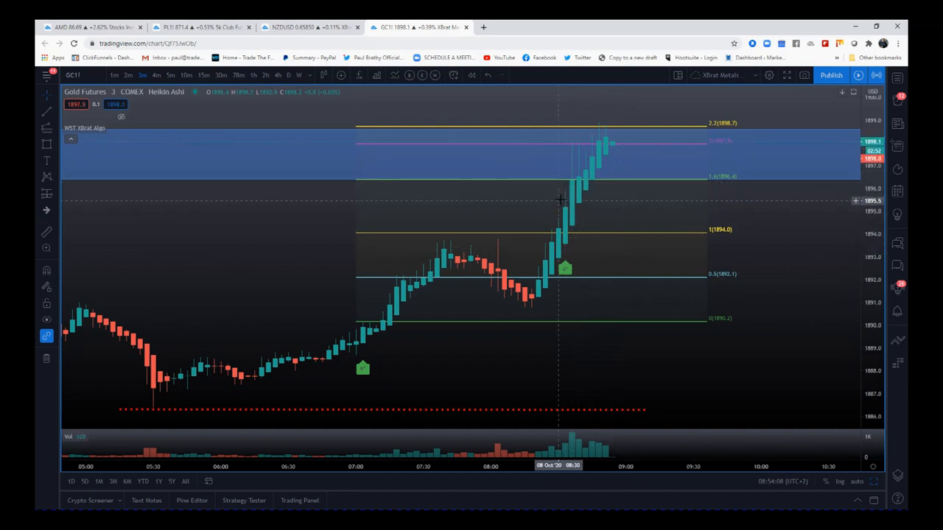